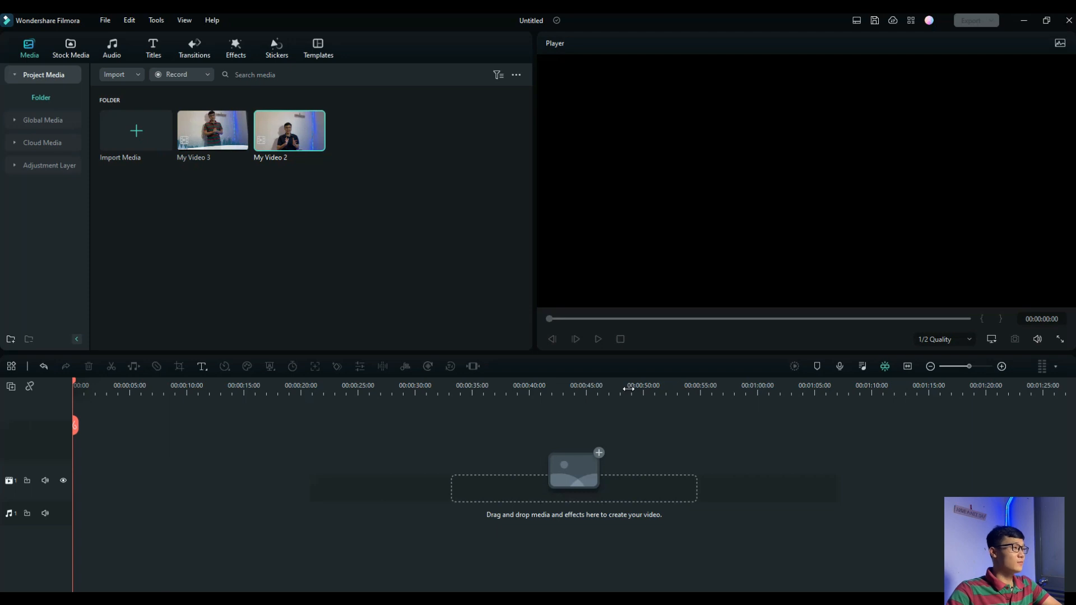
pyautogui.moveTo(405, 347)
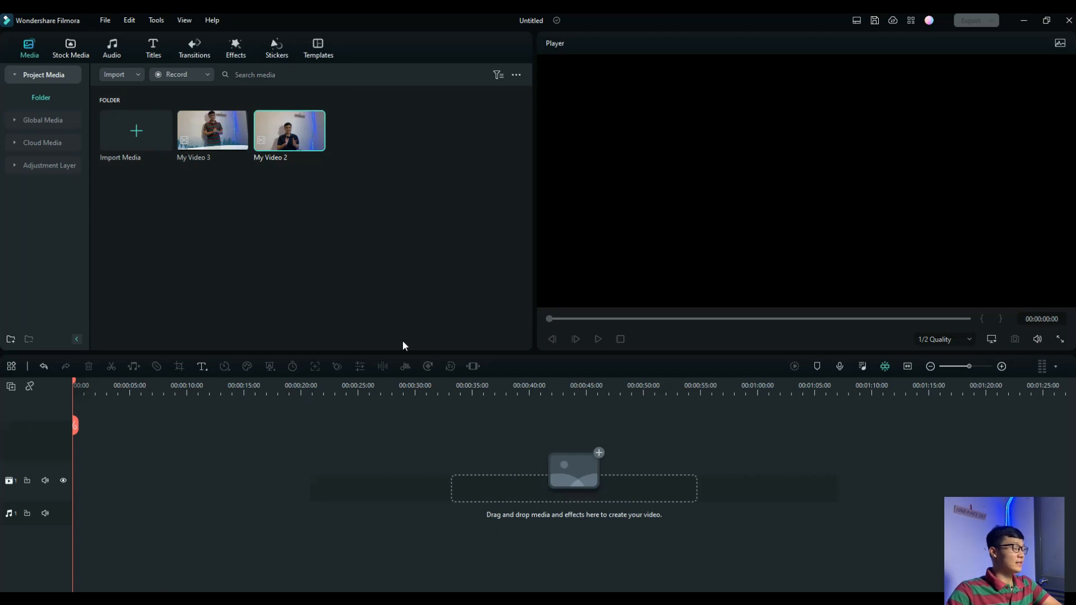
pyautogui.moveTo(408, 340)
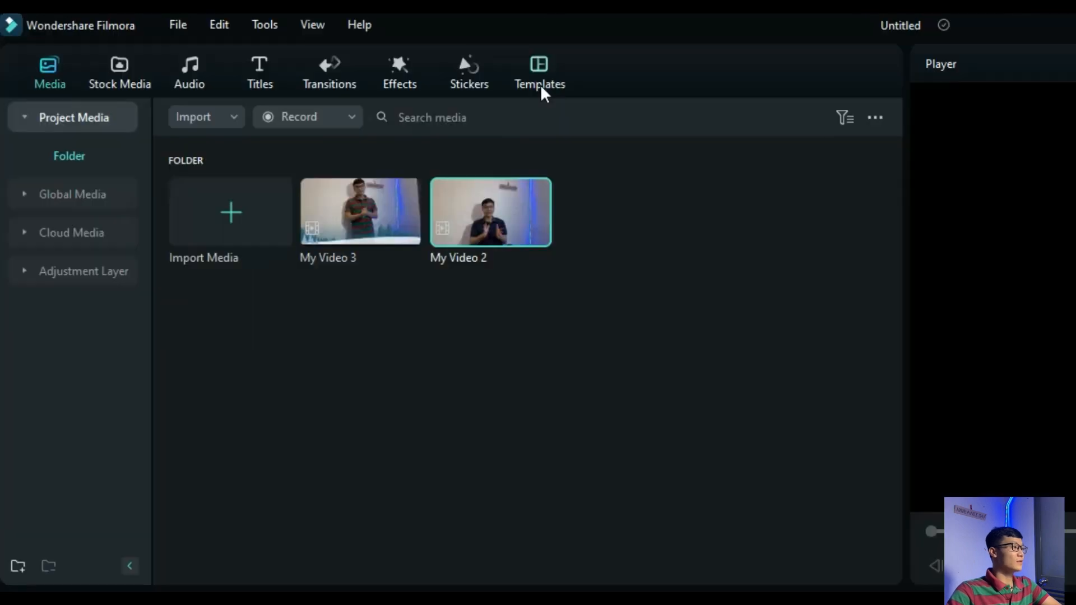
# Step: Browse the Basic, Social Media and Game split-screen templates, then return to downloaded split screens
pyautogui.click(539, 64)
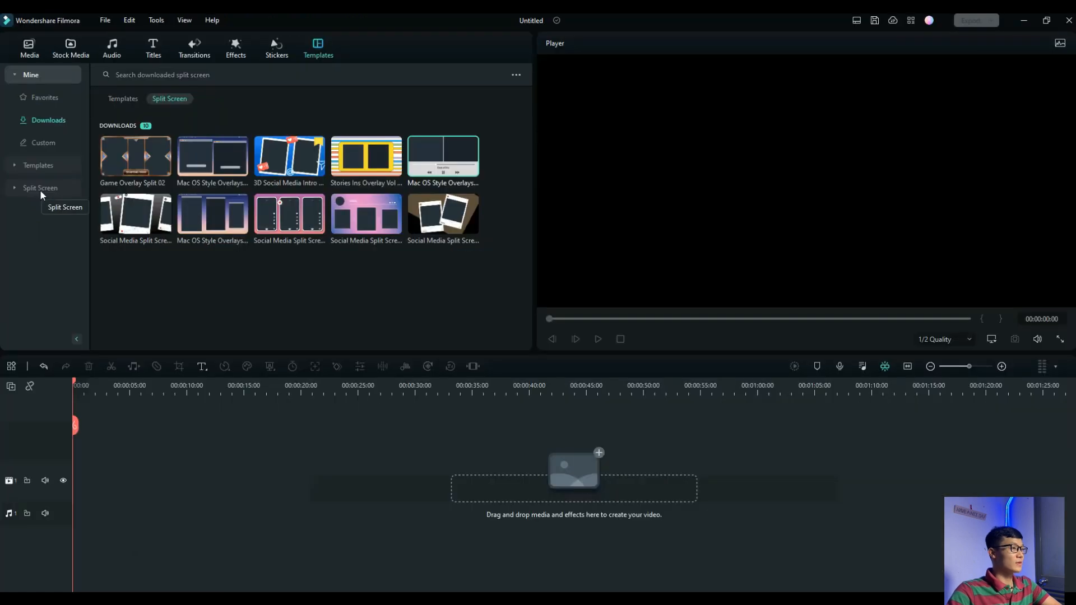
pyautogui.click(41, 187)
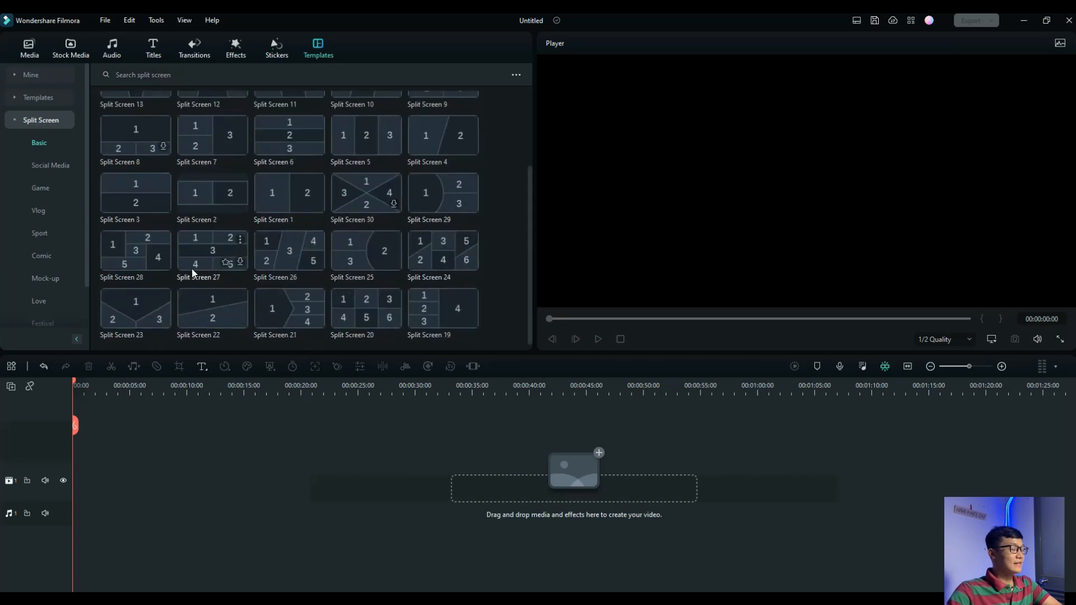
pyautogui.click(50, 166)
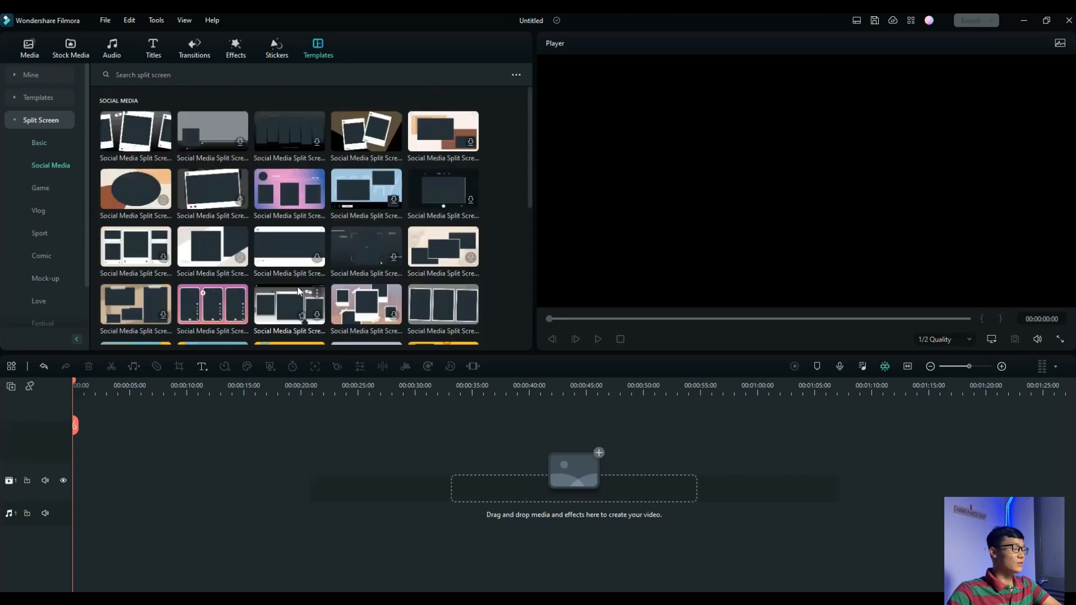
pyautogui.moveTo(380, 250)
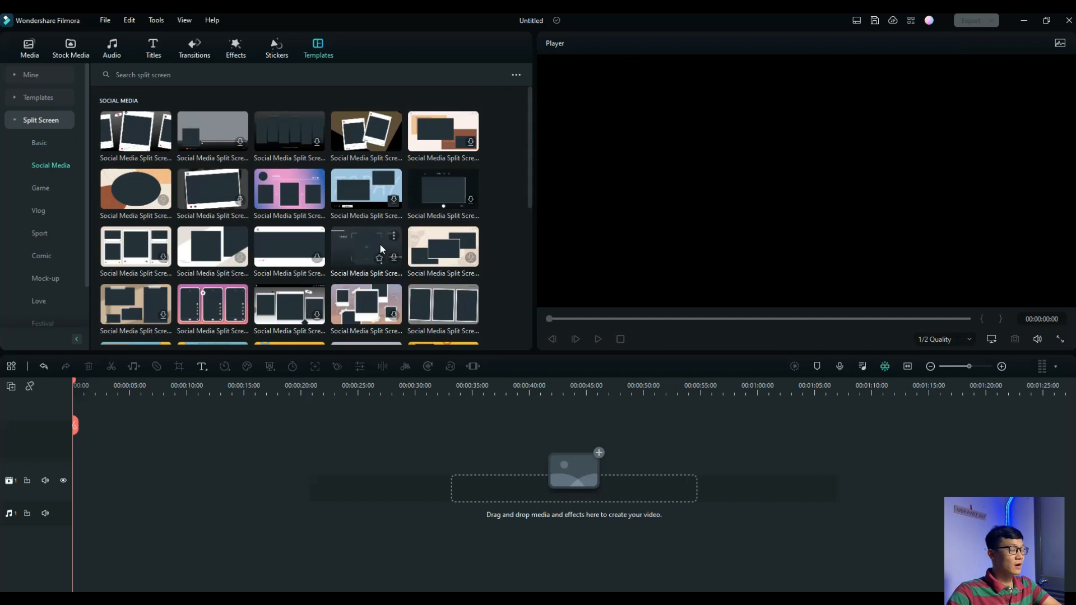
pyautogui.moveTo(306, 250)
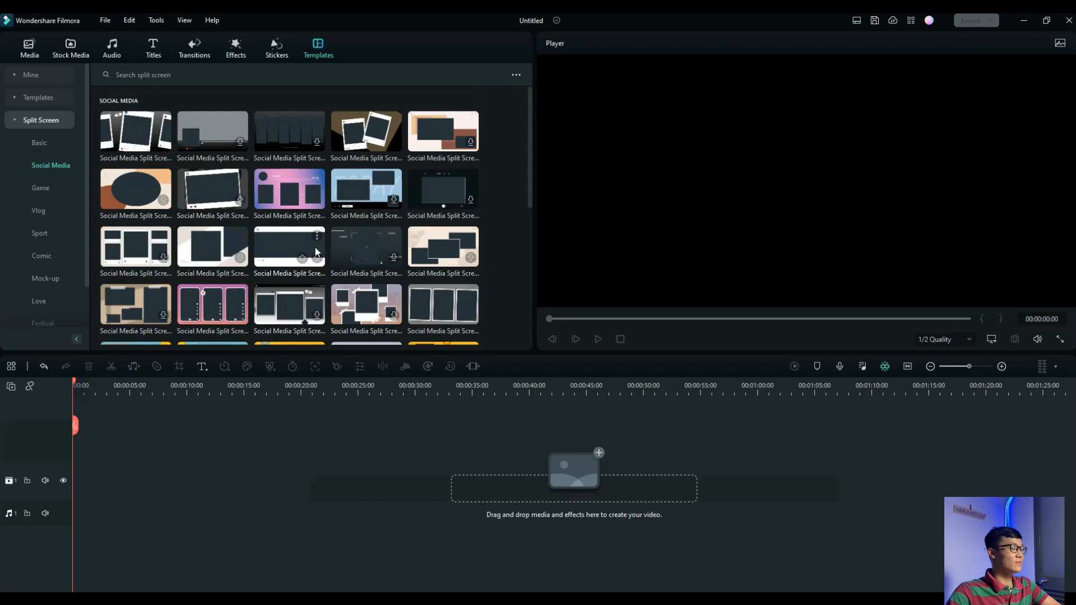
pyautogui.click(39, 143)
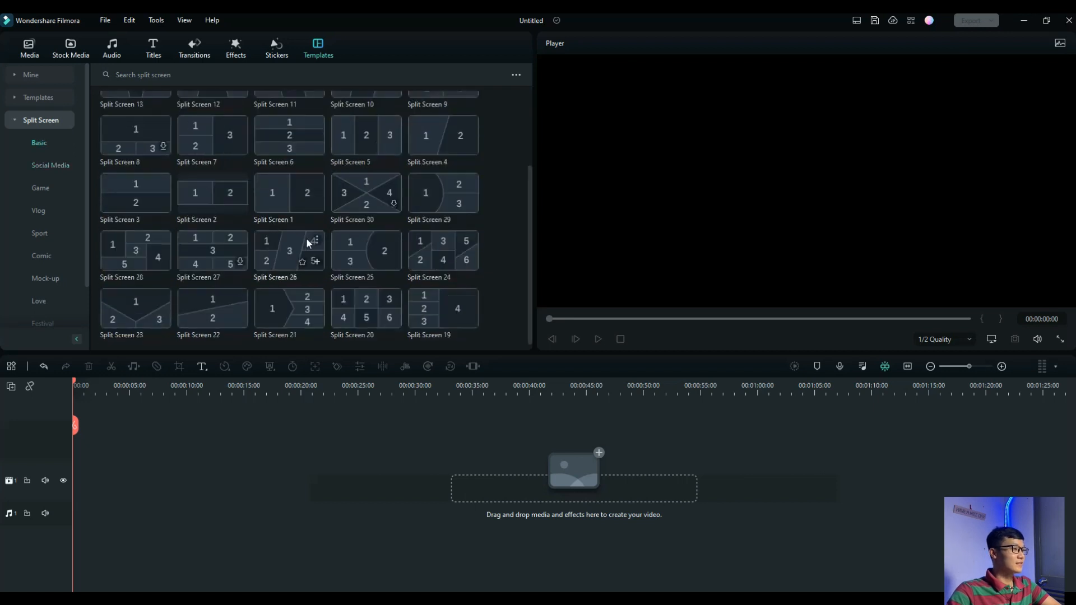
pyautogui.click(50, 165)
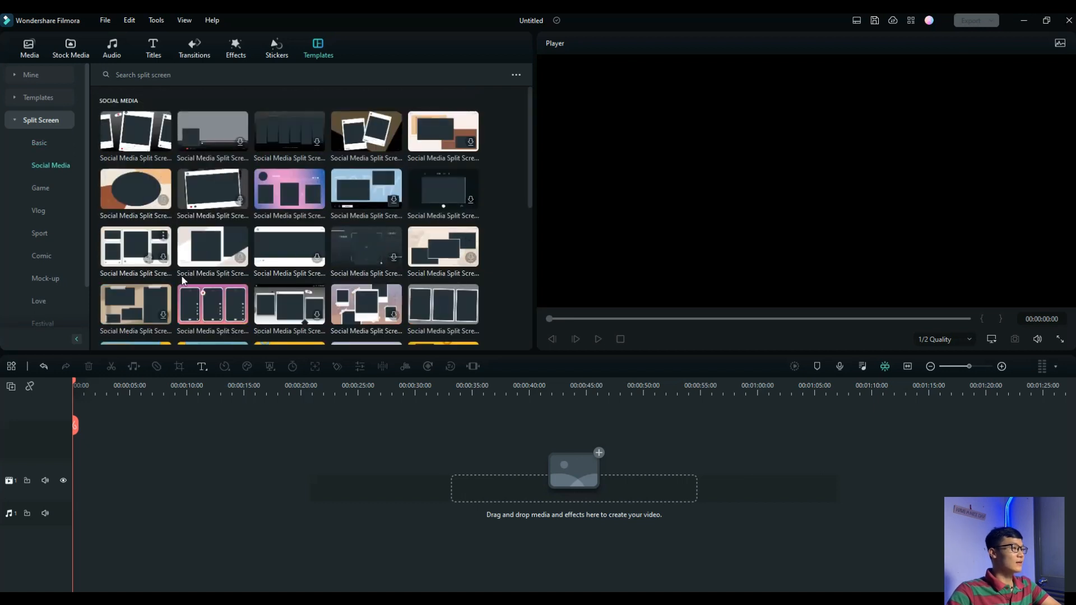
pyautogui.click(39, 188)
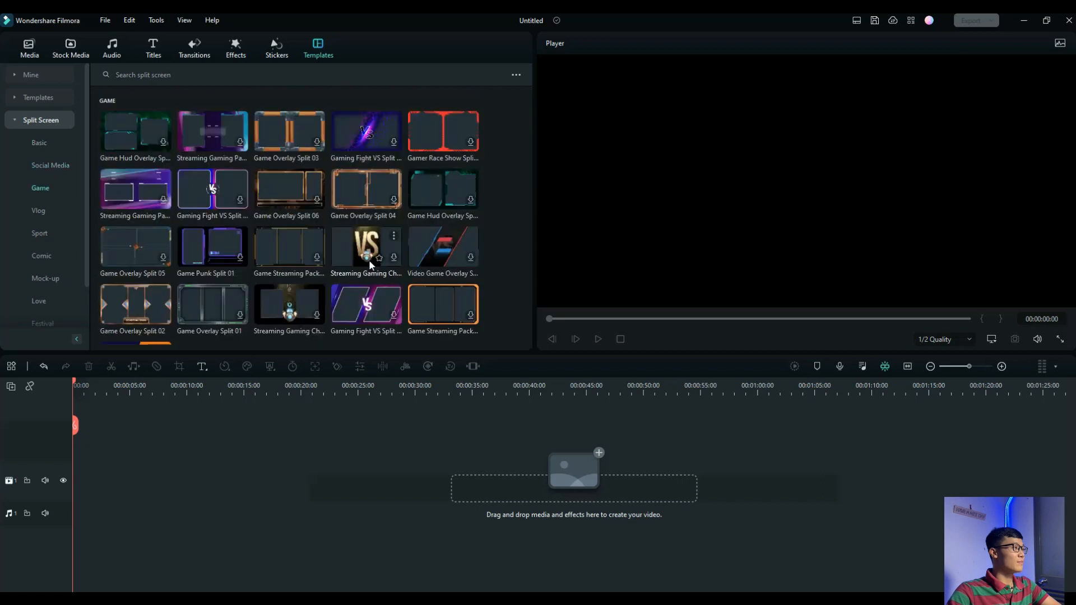
pyautogui.click(39, 143)
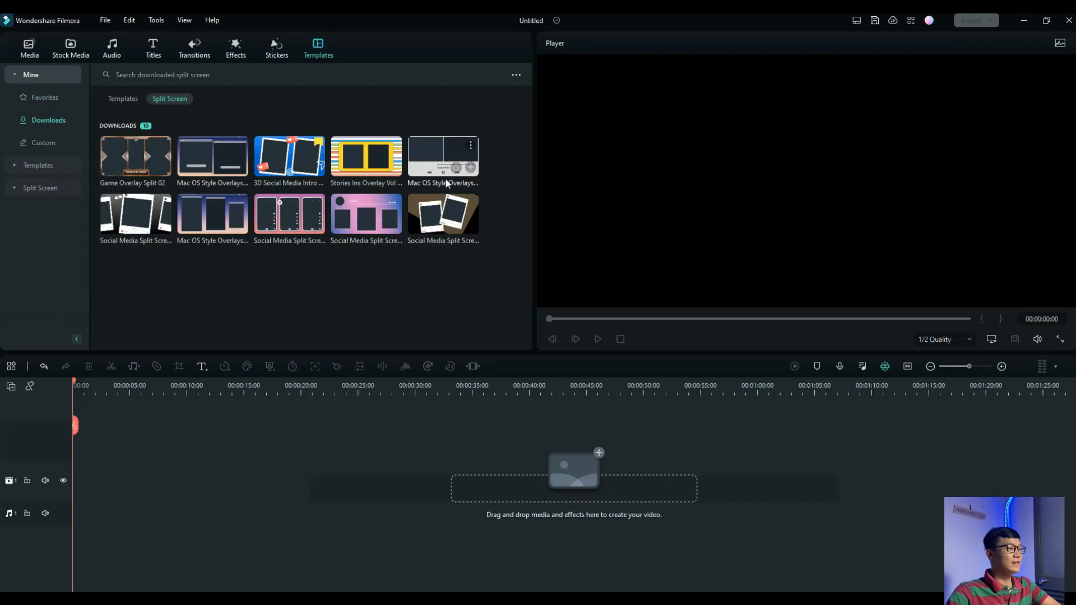
pyautogui.moveTo(450, 192)
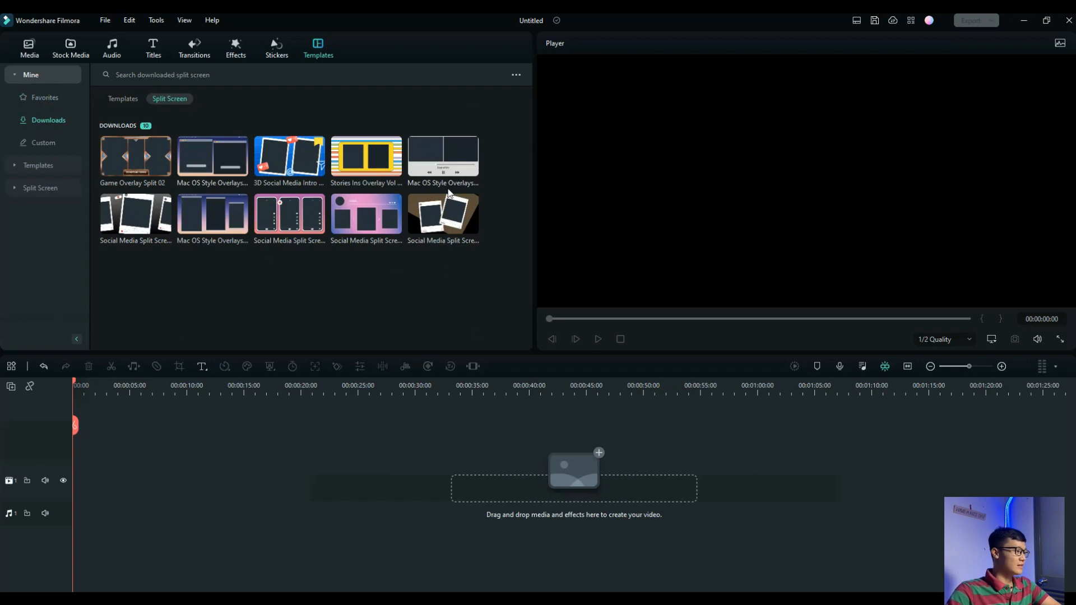
# Step: Drag the Mac OS Style Overlays Pack Split 02 template onto the video track
pyautogui.moveTo(443, 158); pyautogui.dragTo(114, 520)
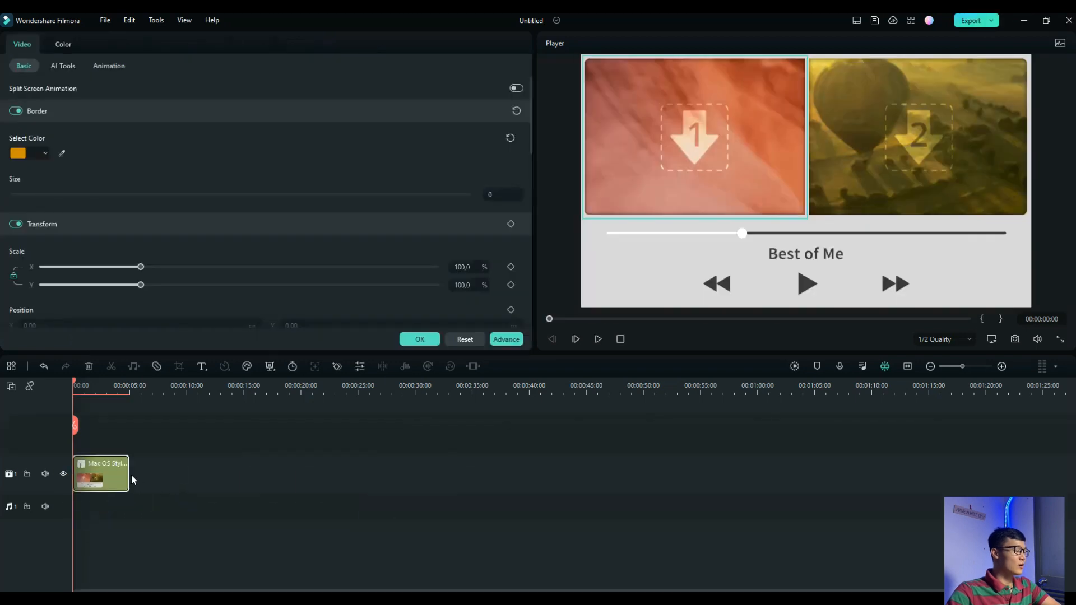
pyautogui.moveTo(133, 484)
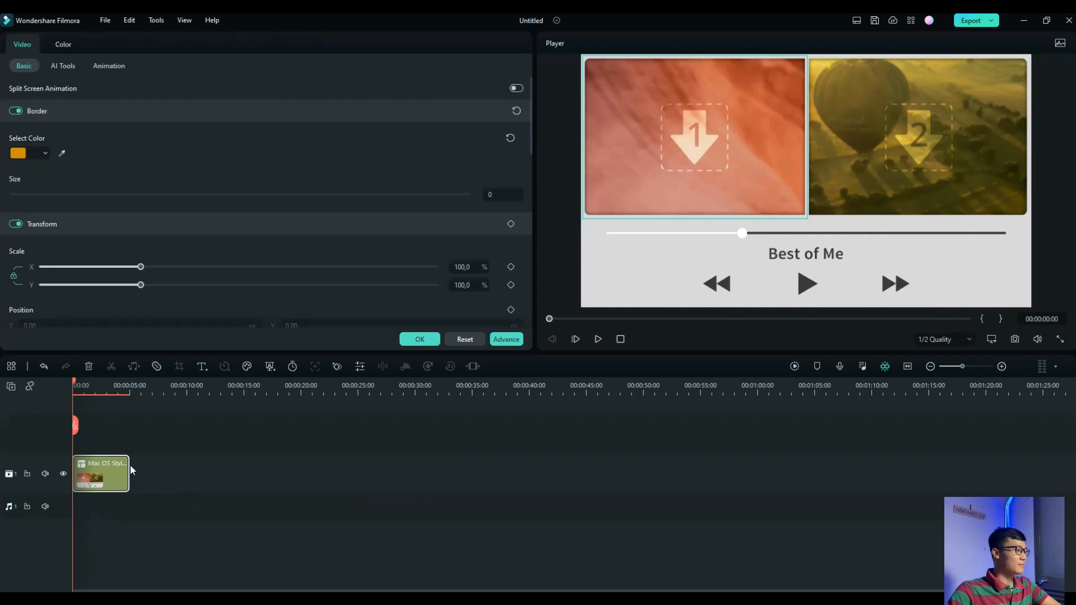
pyautogui.moveTo(132, 481)
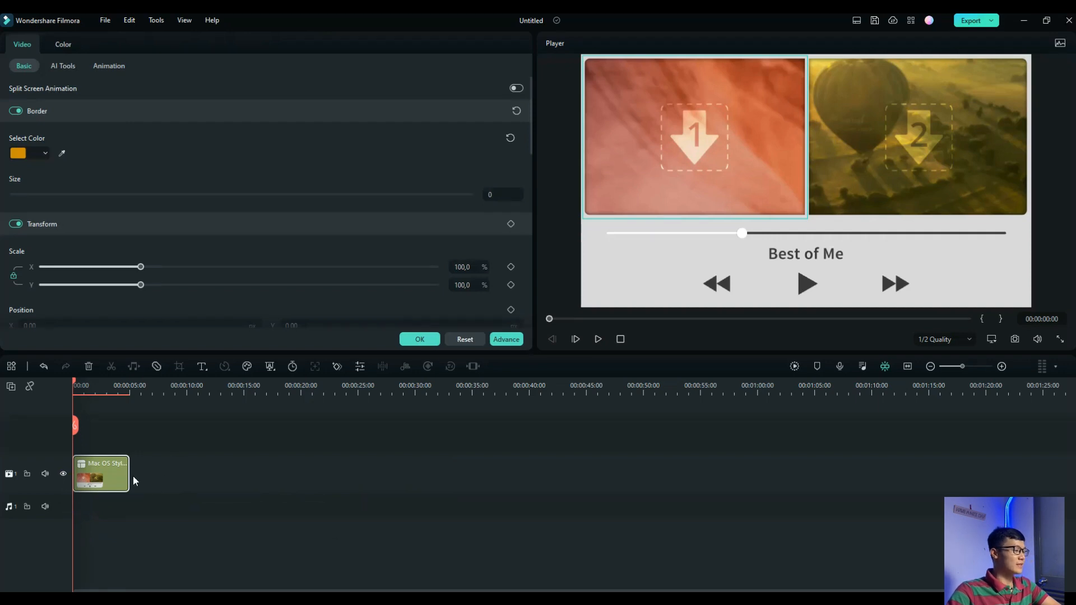
pyautogui.moveTo(131, 475)
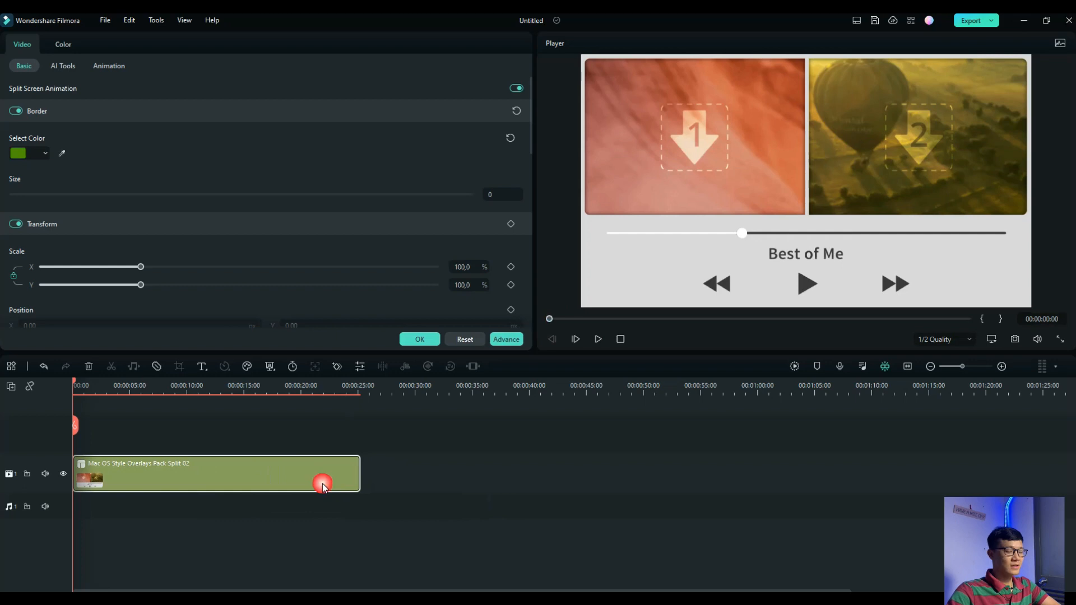
# Step: Change the template clip's duration from 25 to 35 seconds
pyautogui.rightClick(323, 487)
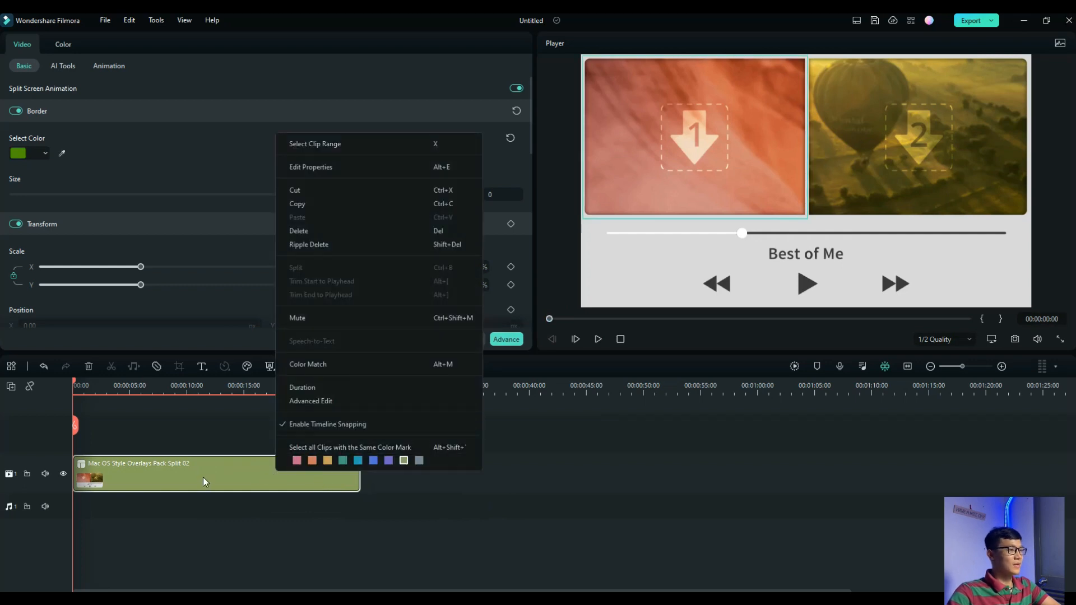
pyautogui.click(302, 387)
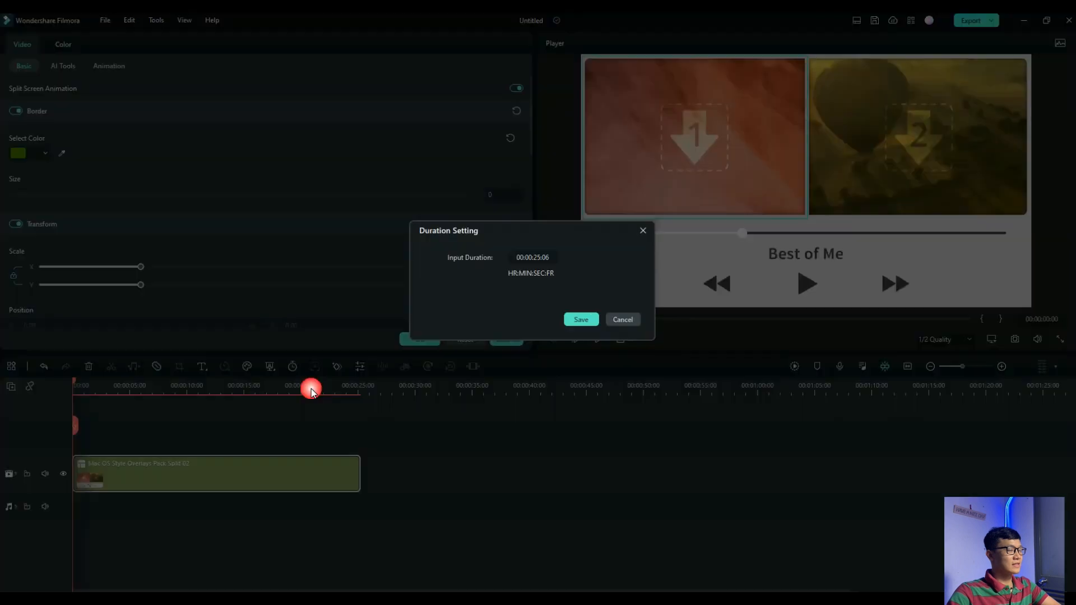
pyautogui.click(533, 257)
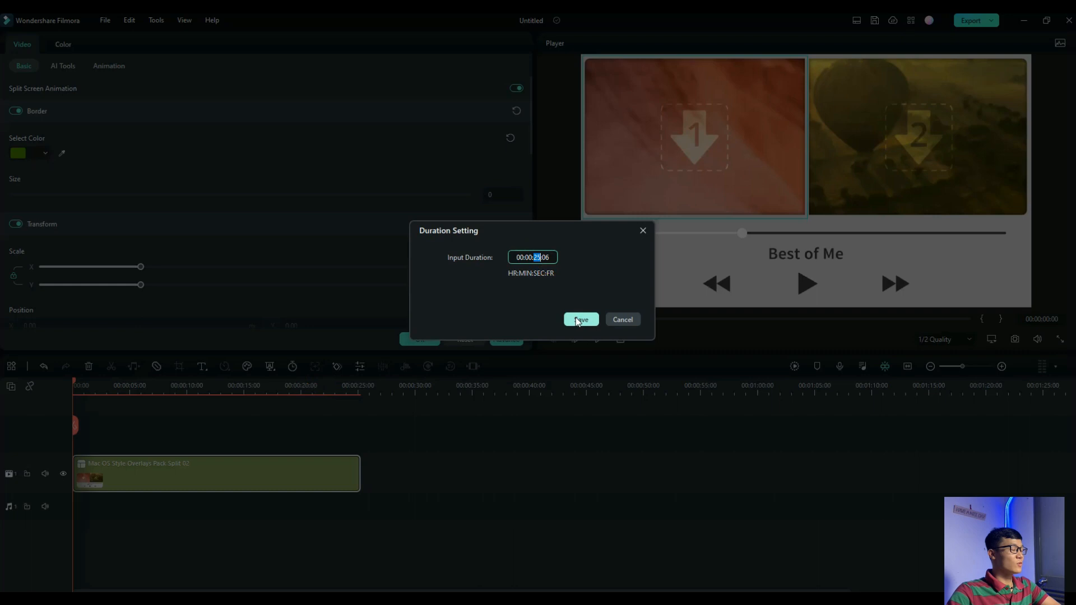
pyautogui.click(580, 319)
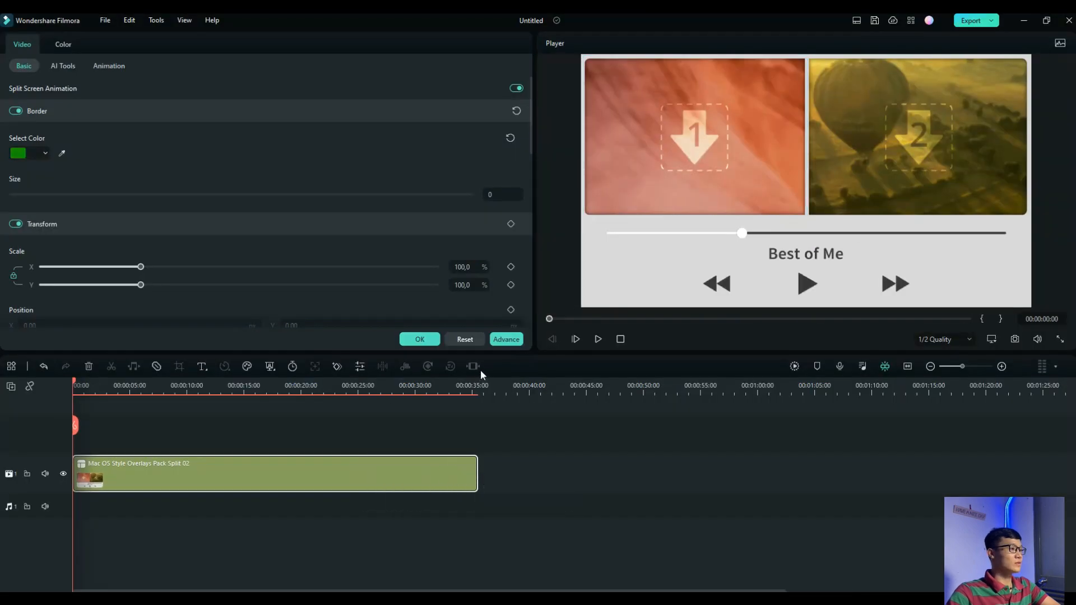
pyautogui.moveTo(413, 262)
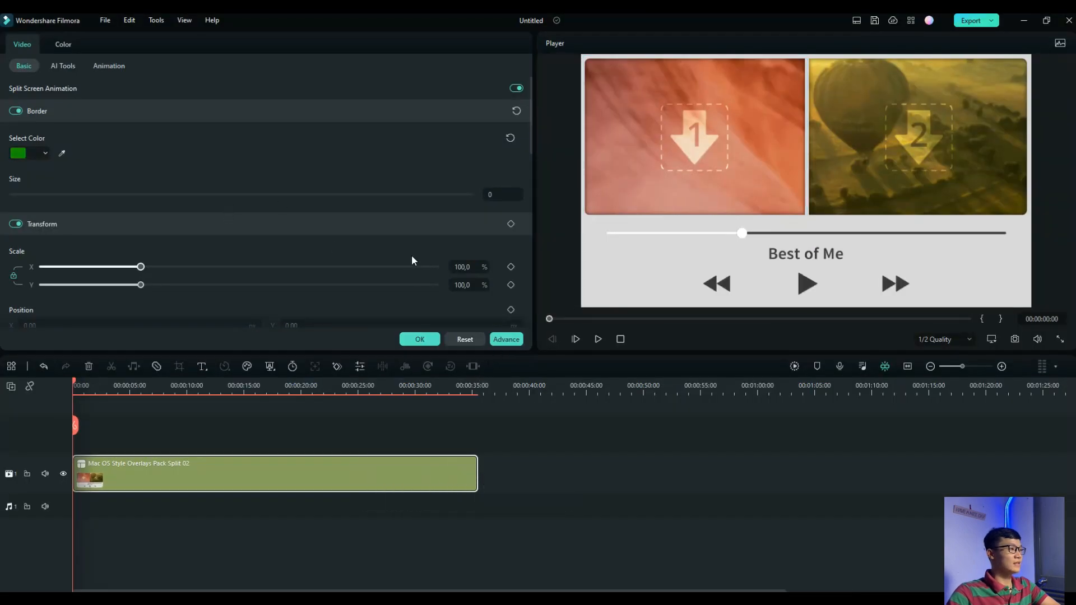
# Step: Drop My Video 3 and My Video 2 into the panels and open Advanced Split Screen Edit
pyautogui.click(27, 47)
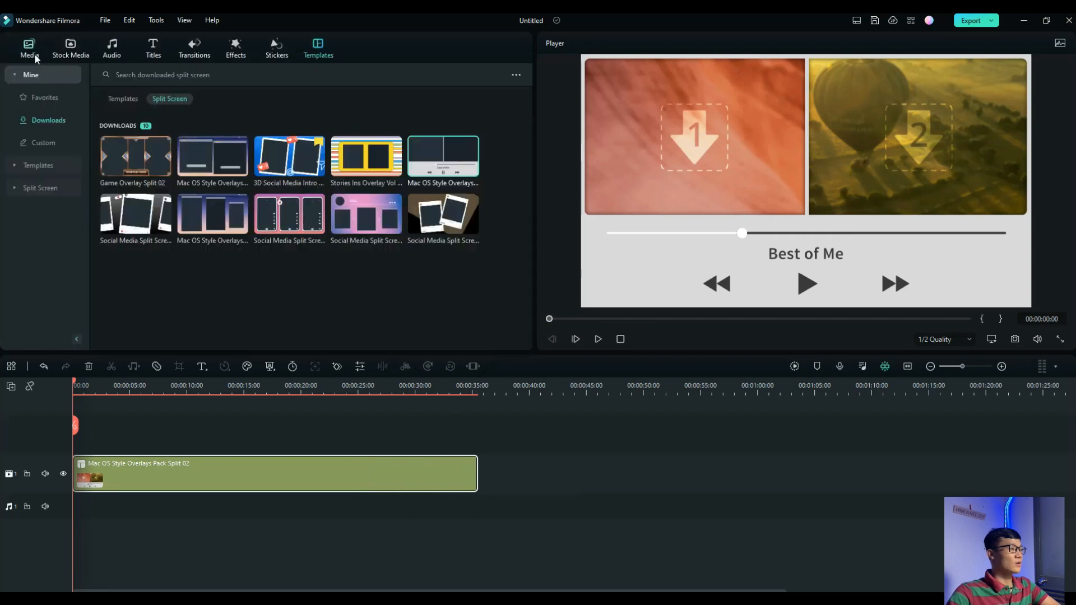
pyautogui.click(28, 45)
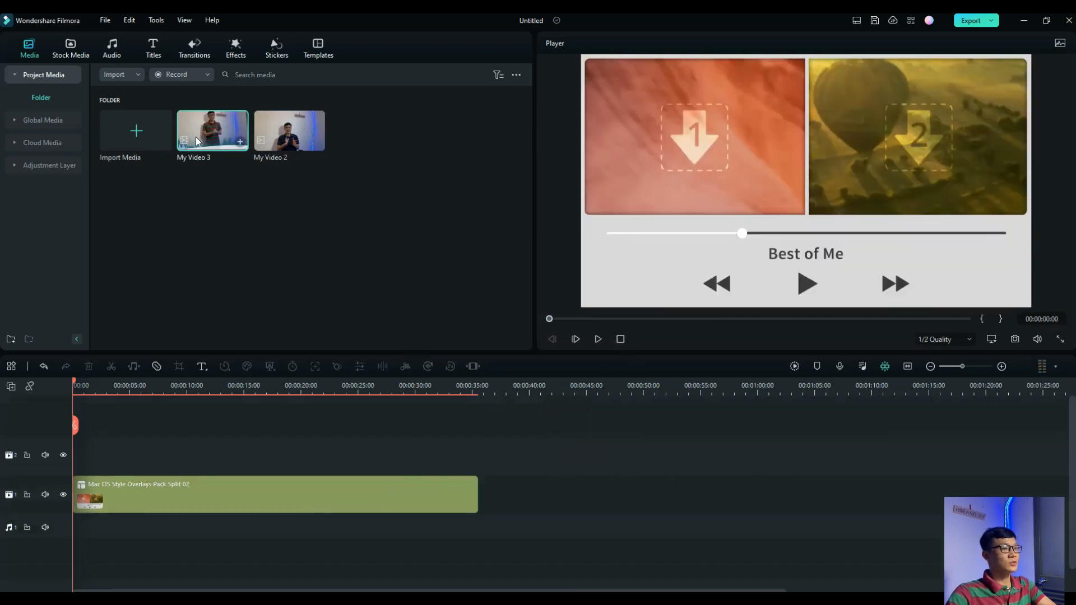
pyautogui.click(212, 130)
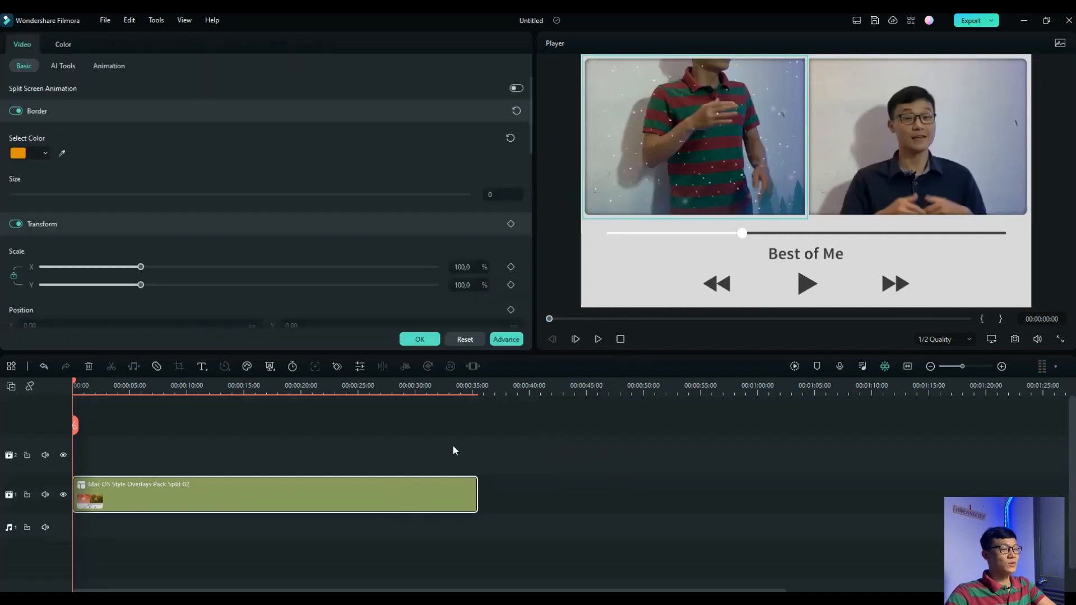
pyautogui.click(506, 339)
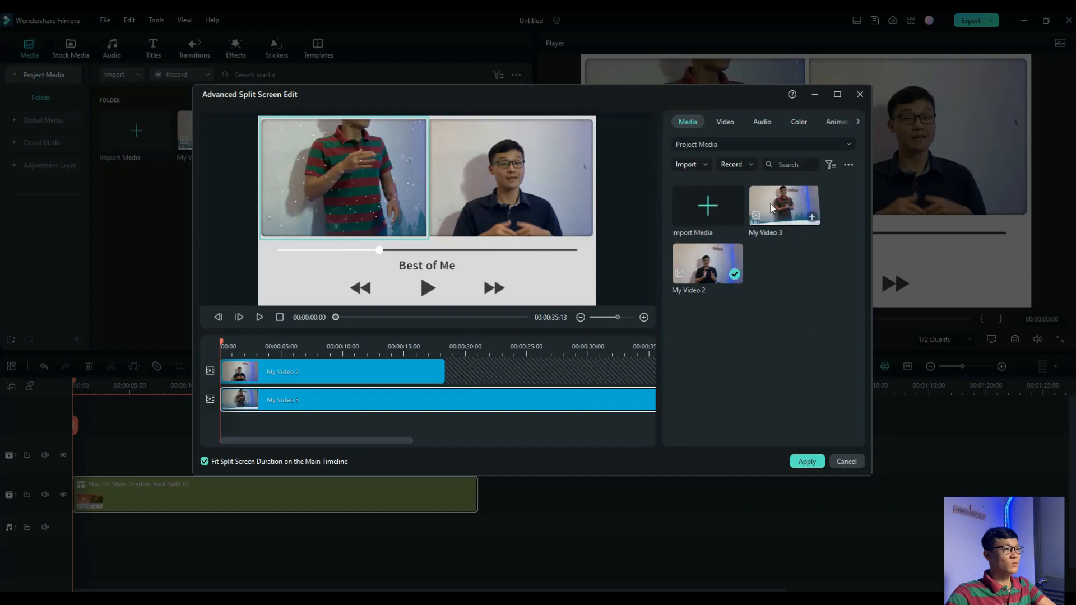
# Step: Select My Video 3 in the editor to show its transform scale and position settings
pyautogui.click(784, 205)
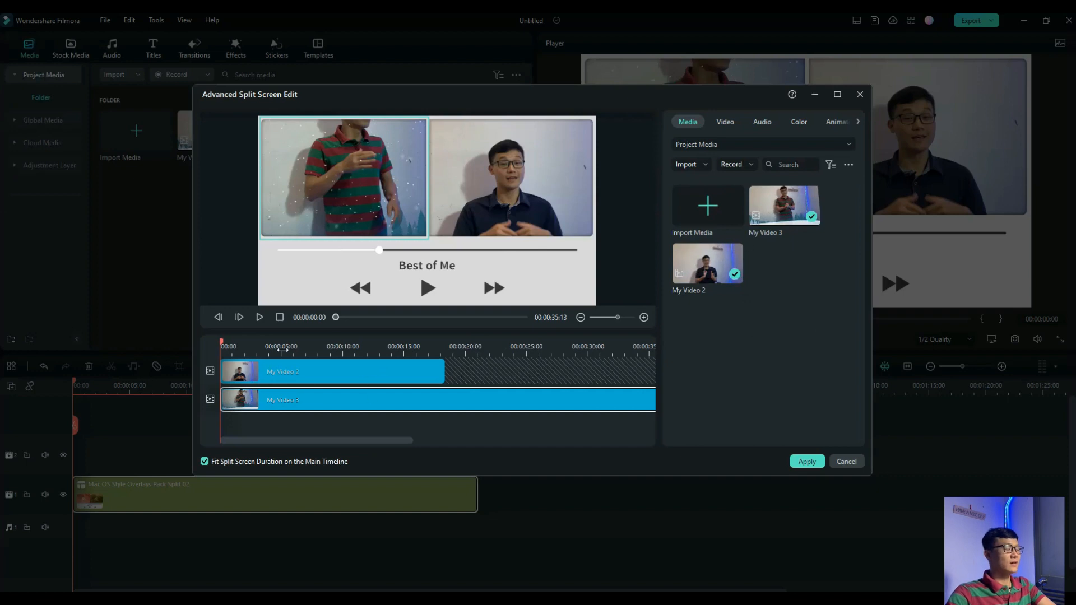
pyautogui.moveTo(431, 383)
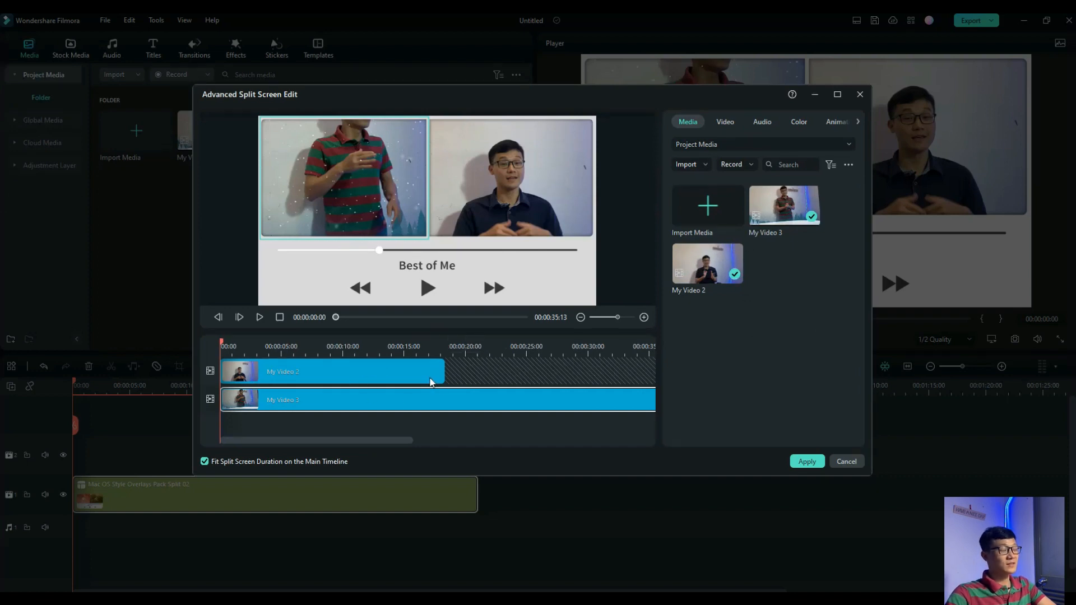
pyautogui.moveTo(506, 292)
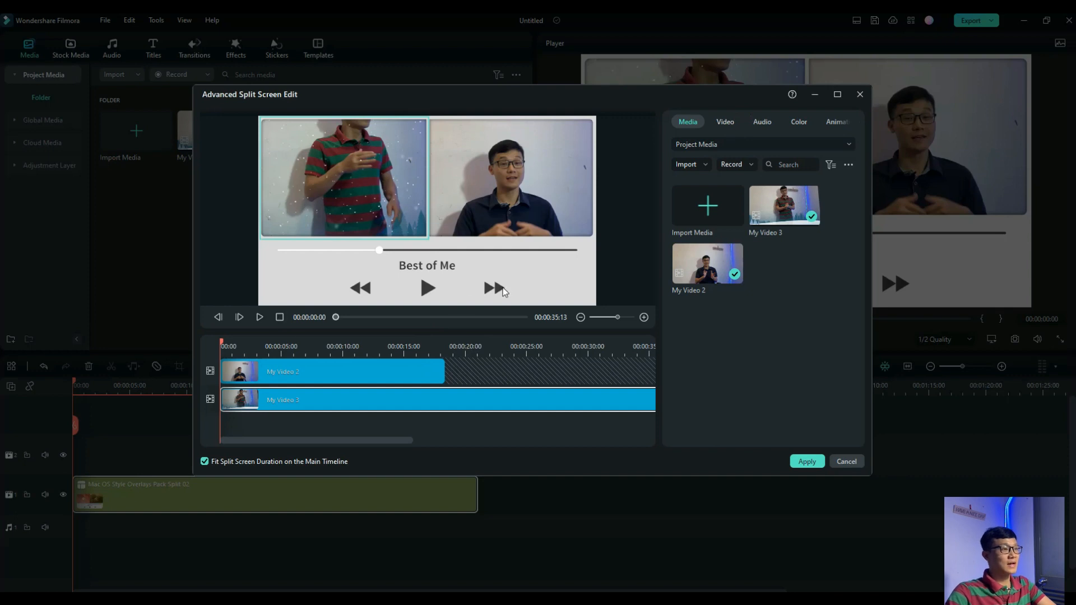
pyautogui.moveTo(655, 391)
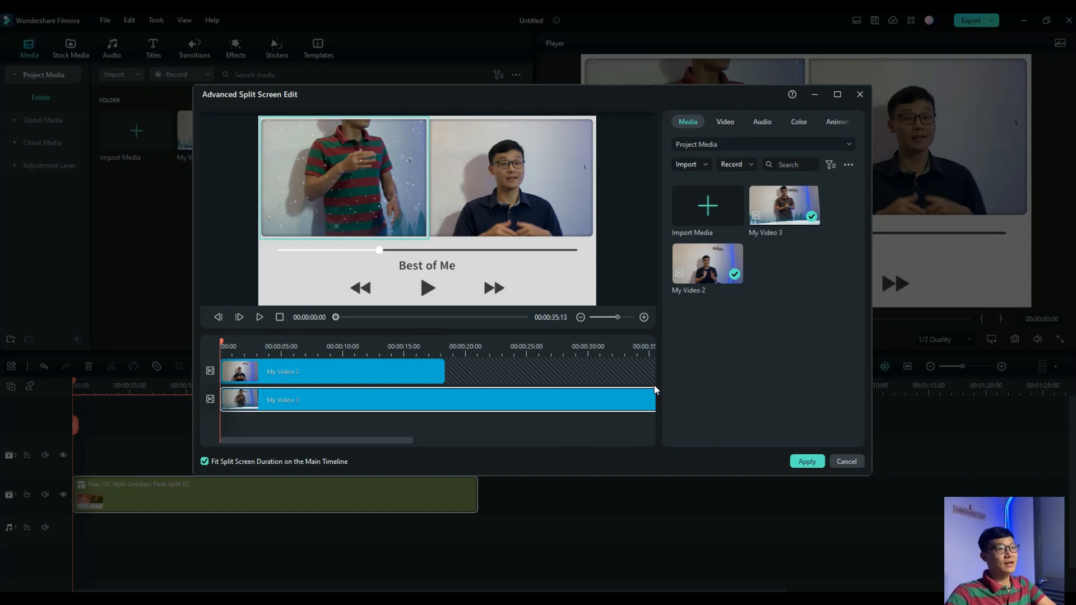
pyautogui.click(726, 122)
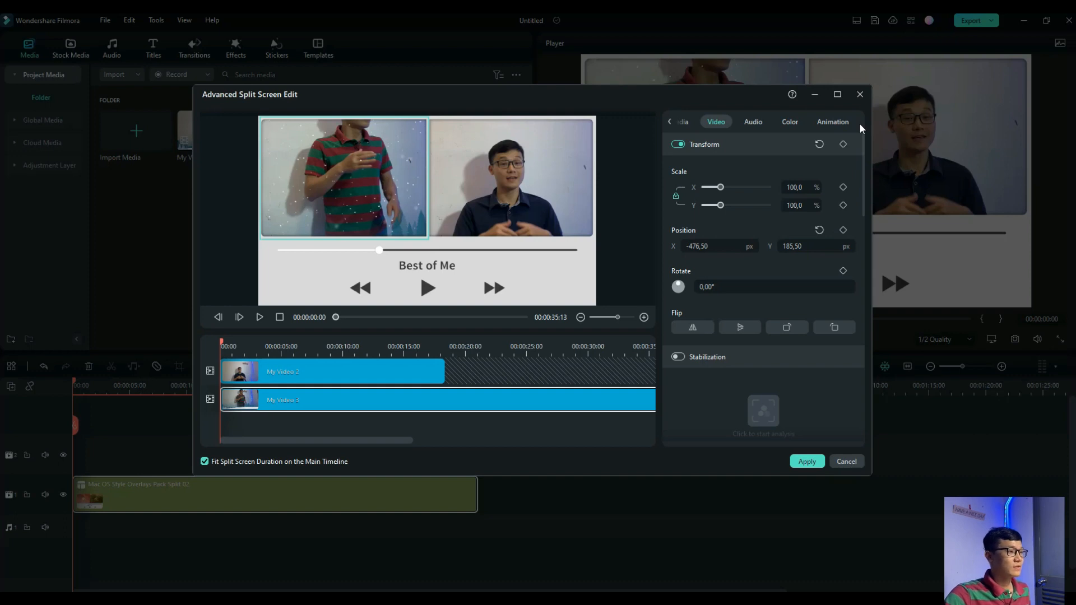
pyautogui.moveTo(621, 259)
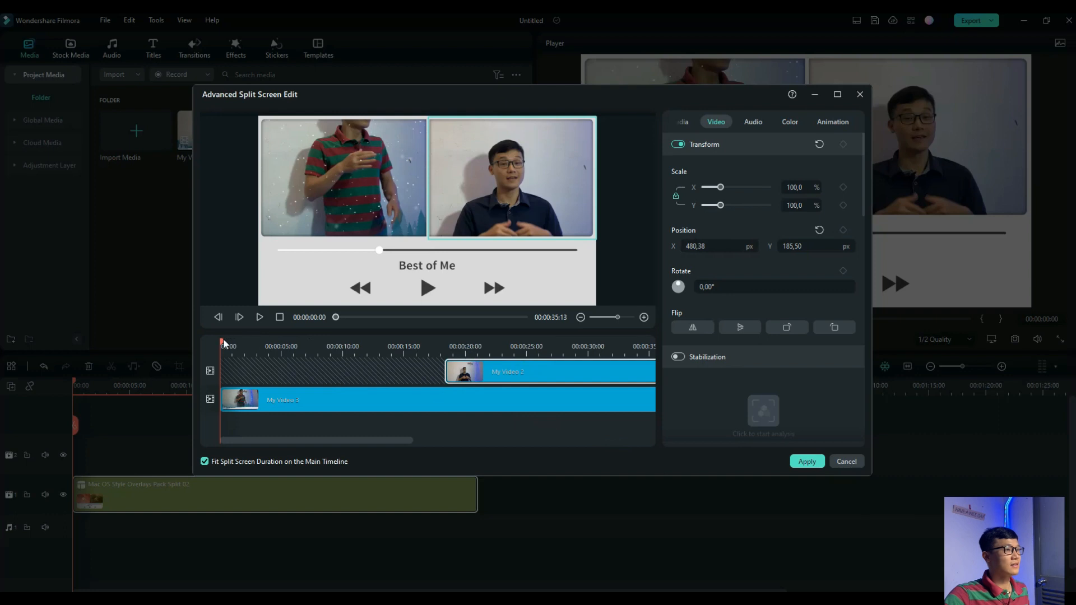
# Step: Set the playhead near 1 second and scale both panel videos down, the right to 64.3%
pyautogui.click(427, 288)
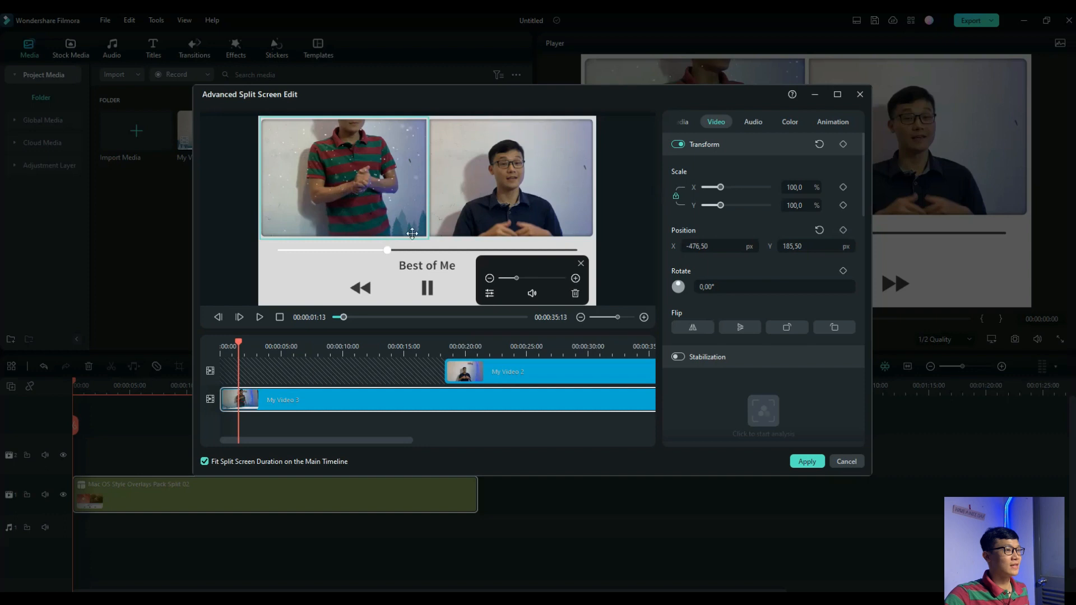
pyautogui.moveTo(722, 188); pyautogui.dragTo(717, 187)
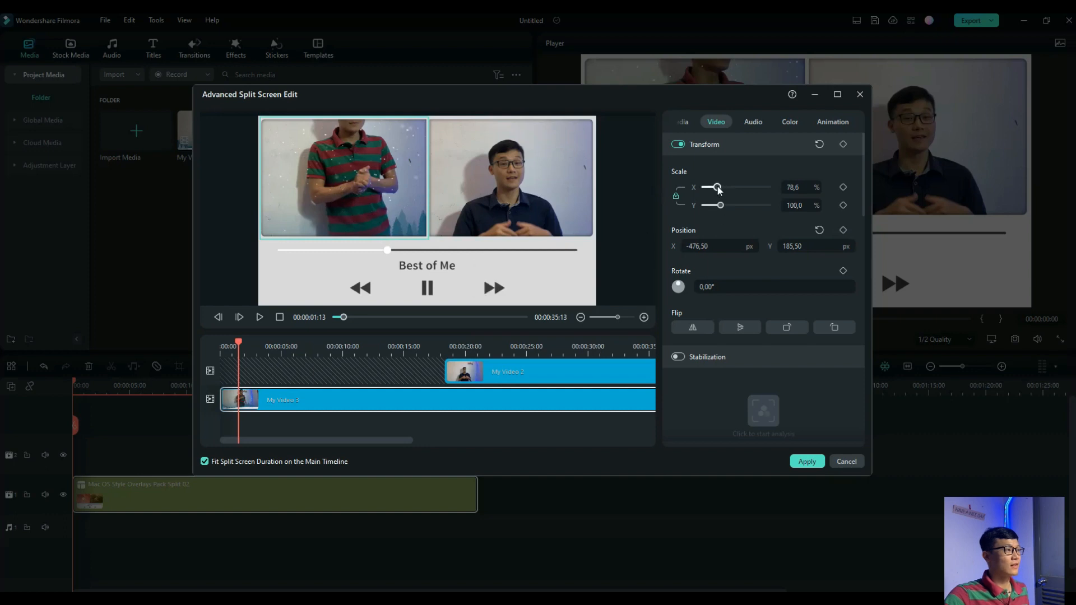
pyautogui.moveTo(718, 187); pyautogui.dragTo(712, 187)
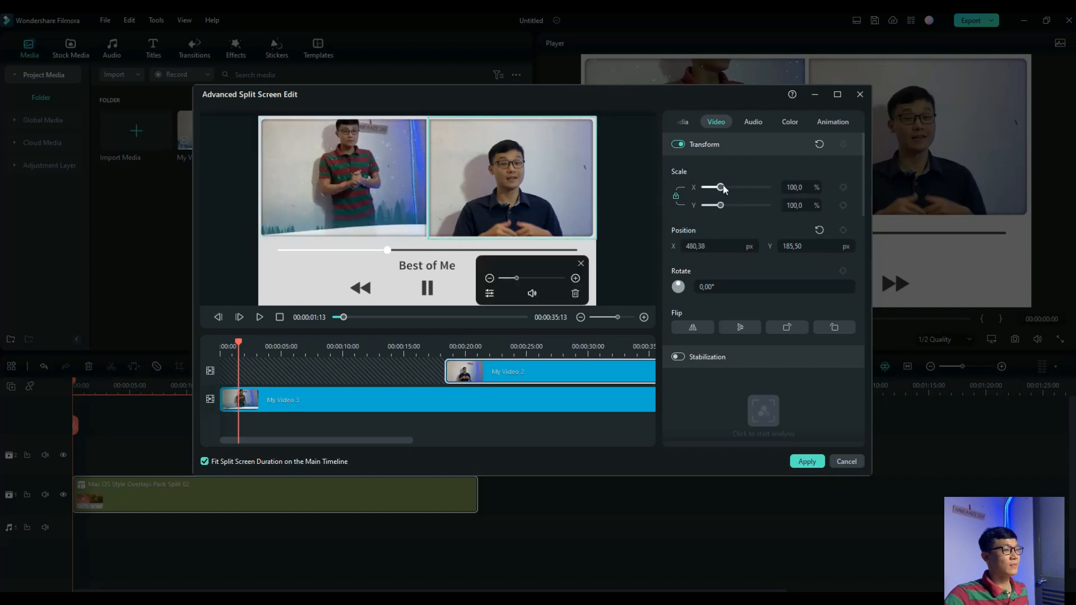
pyautogui.moveTo(721, 187); pyautogui.dragTo(713, 187)
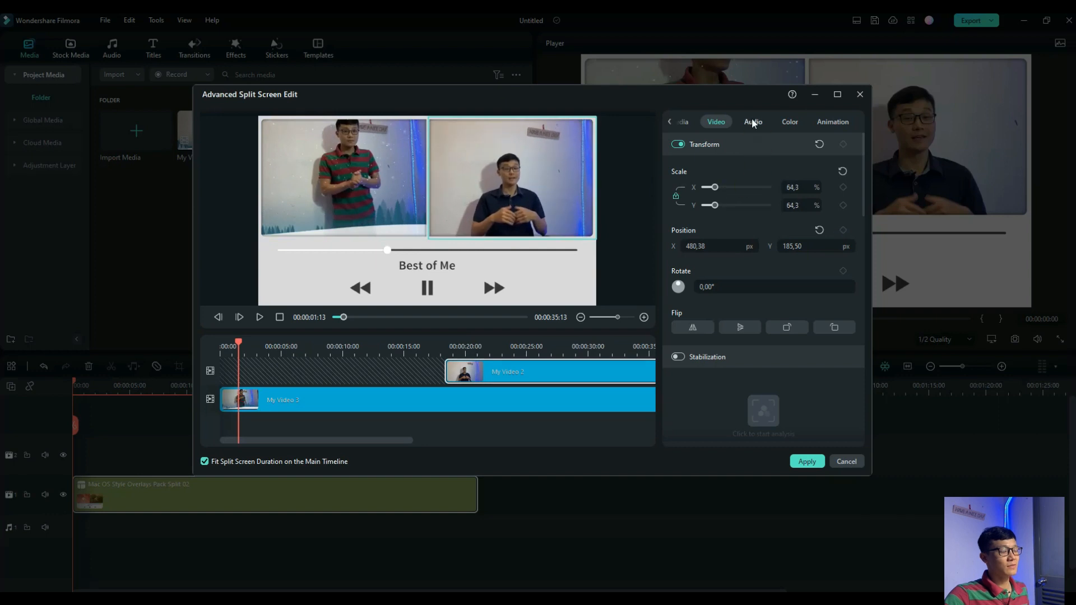
# Step: Look through My Video 2's Audio and Color settings, then show its Preset Animation list
pyautogui.click(752, 122)
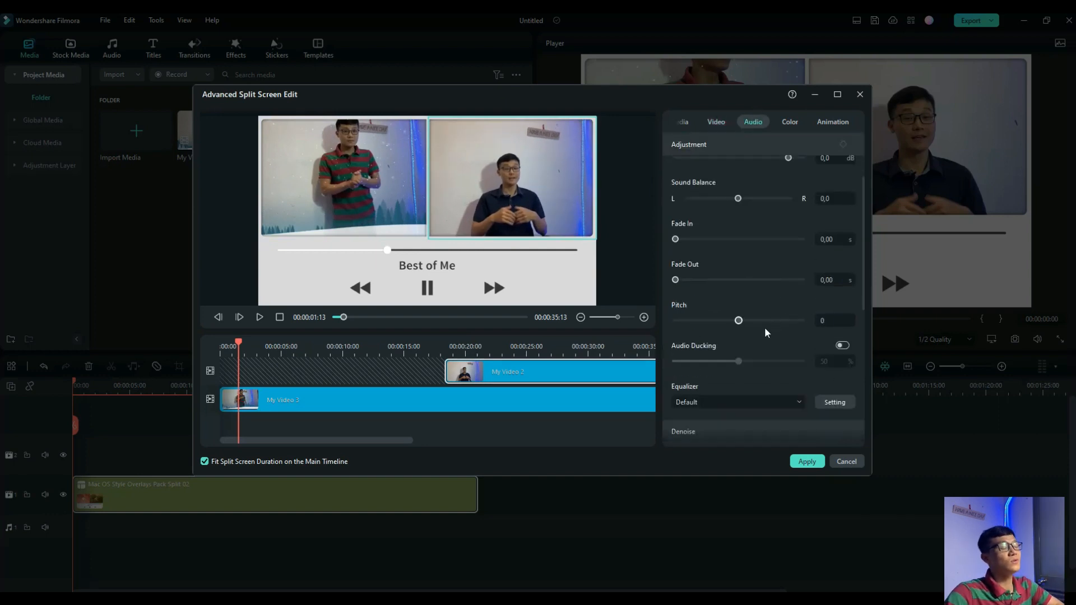
pyautogui.scroll(-3)
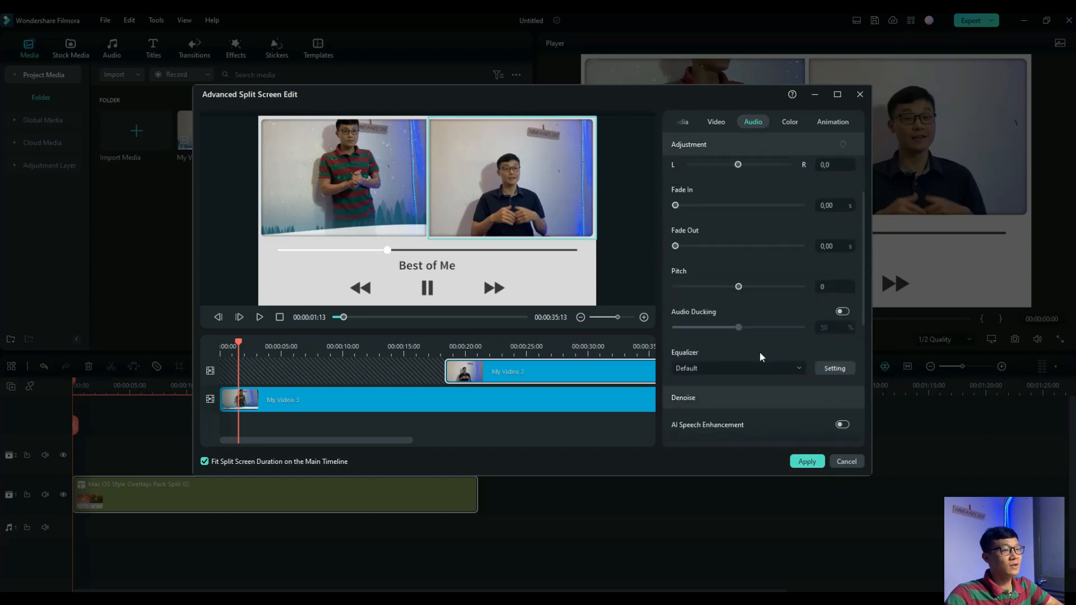
pyautogui.moveTo(736, 266)
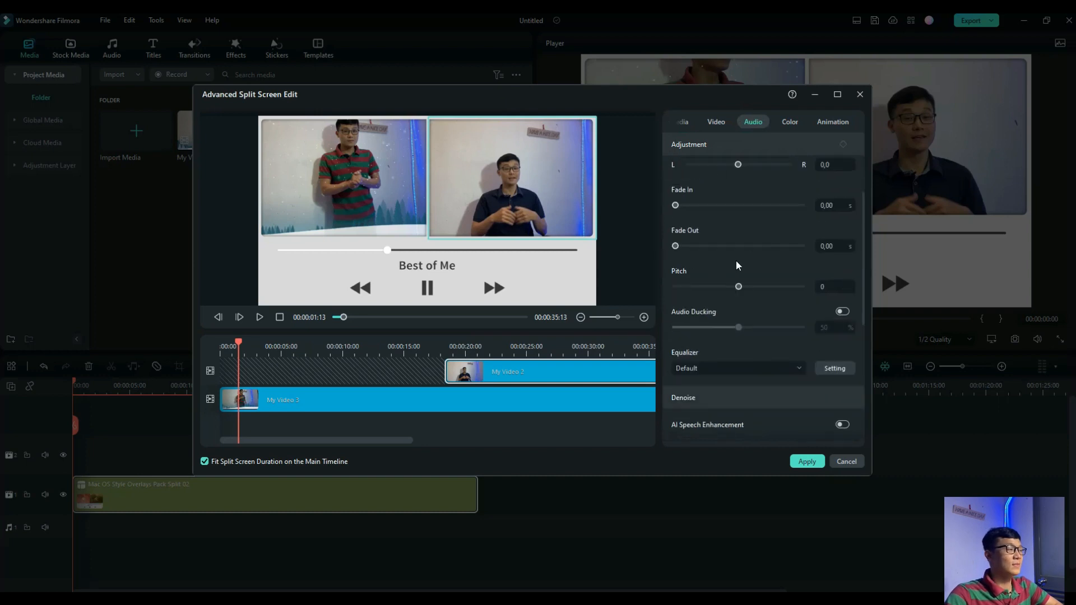
pyautogui.click(789, 122)
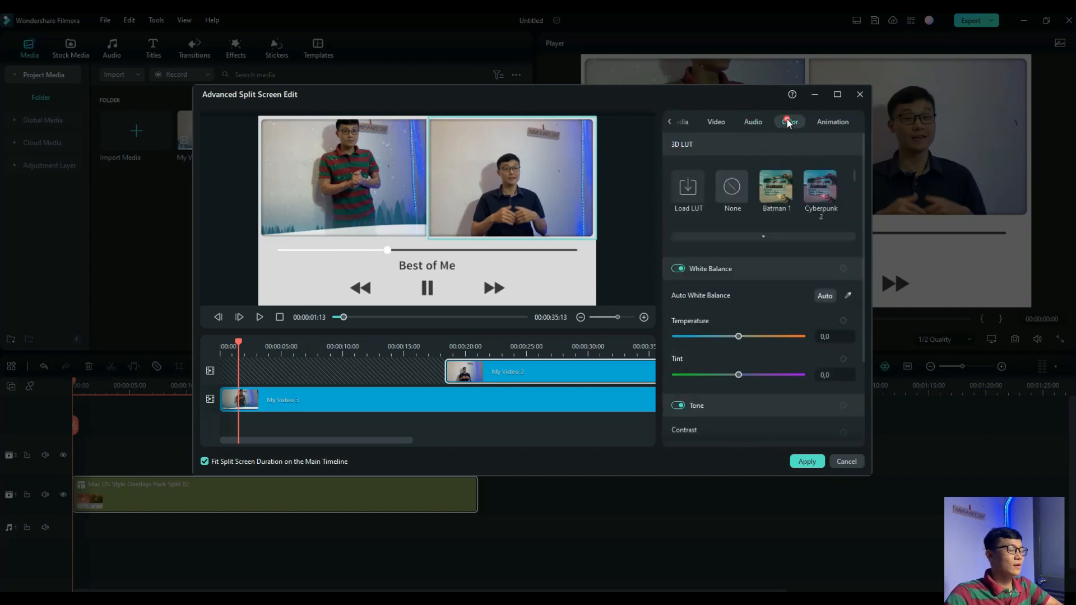
pyautogui.click(832, 122)
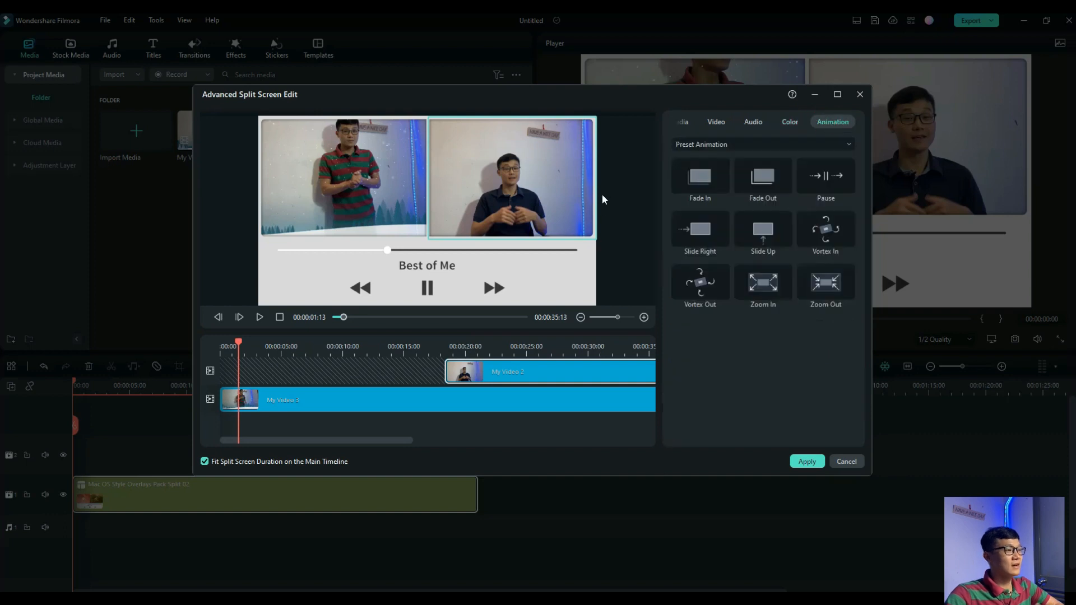
pyautogui.moveTo(724, 456)
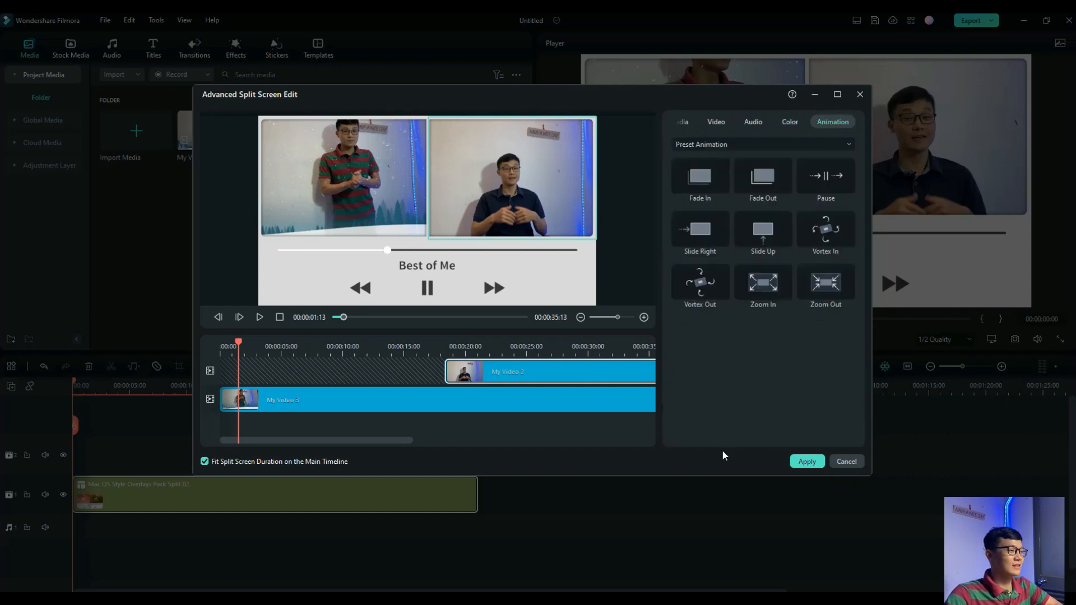
pyautogui.moveTo(568, 514)
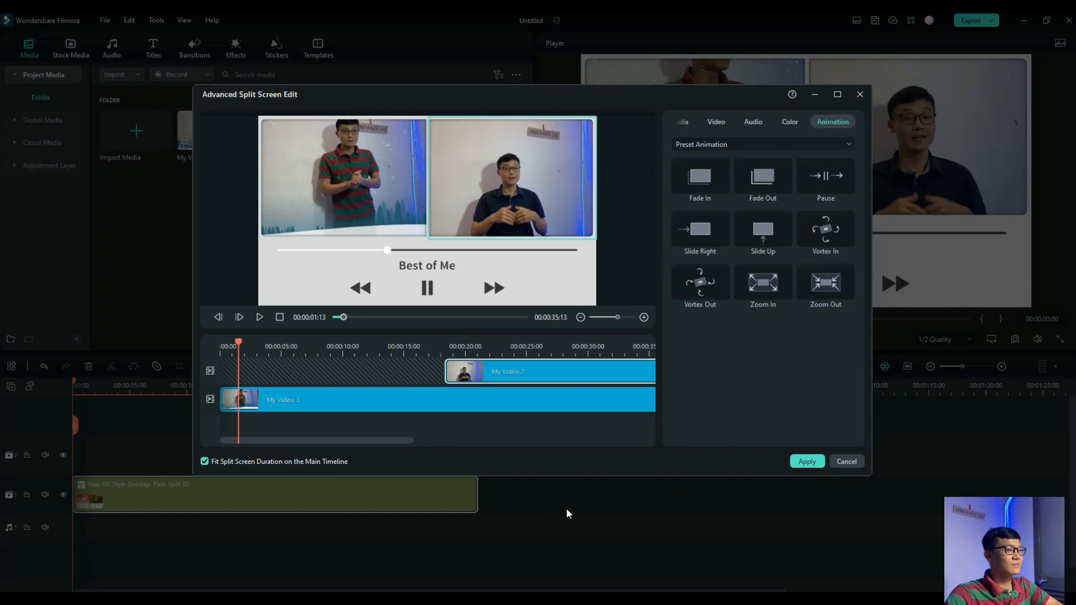
pyautogui.moveTo(529, 373)
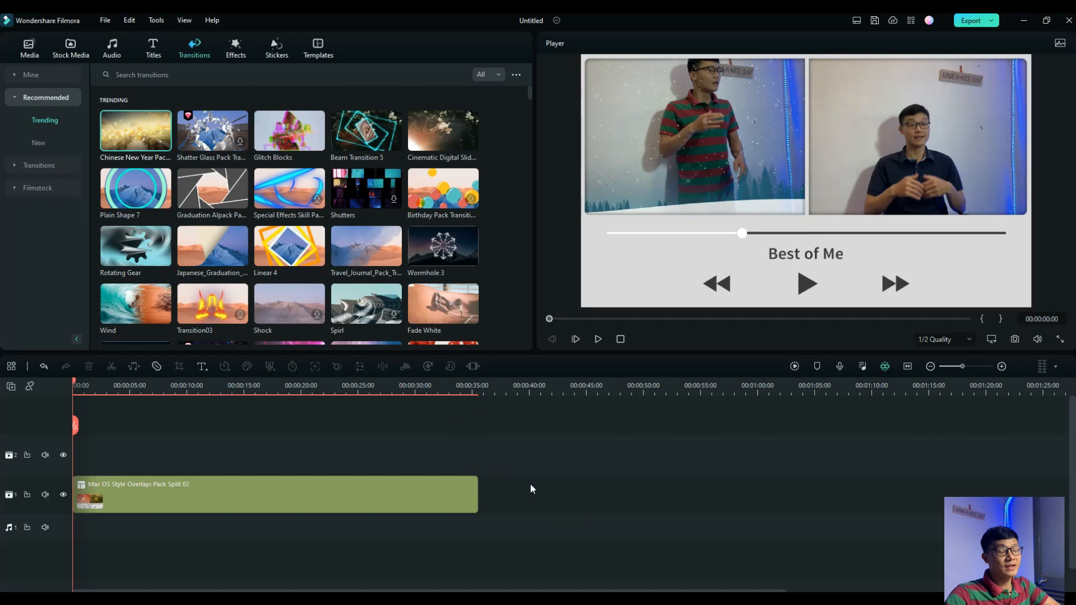
pyautogui.moveTo(543, 486)
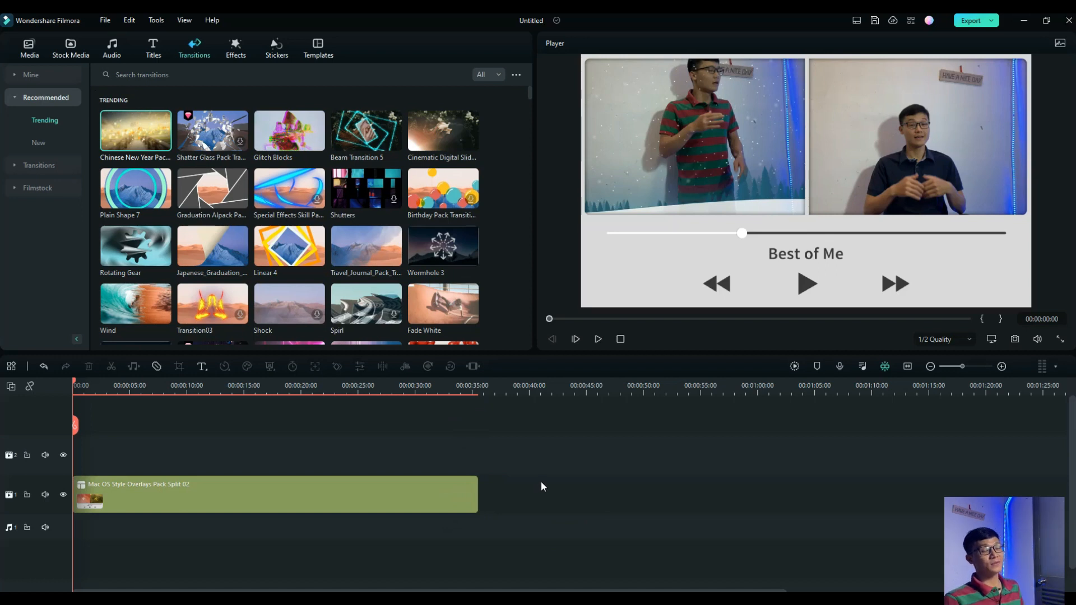